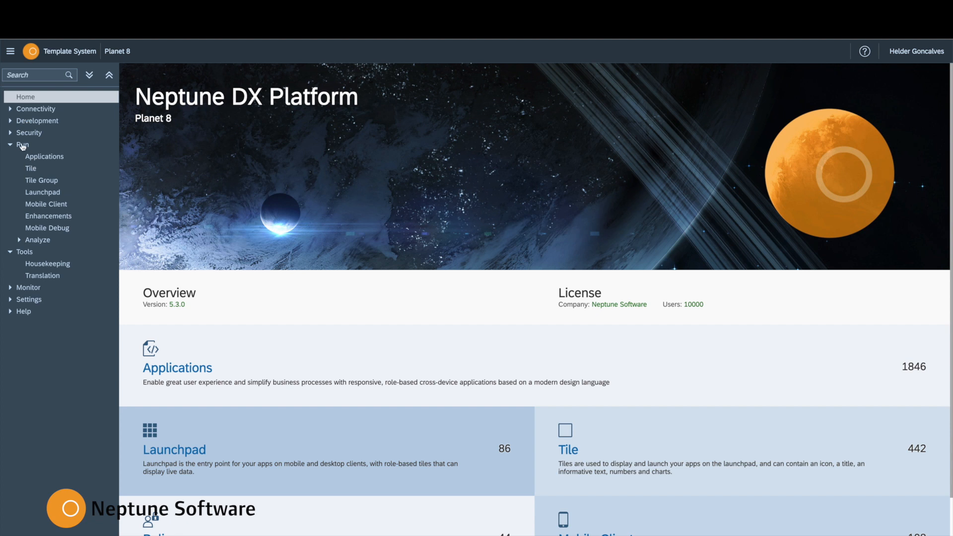
From Run > Launchpad, open the PLANET8 launchpad's details
{"action": "left_click", "coordinate": [42, 192]}
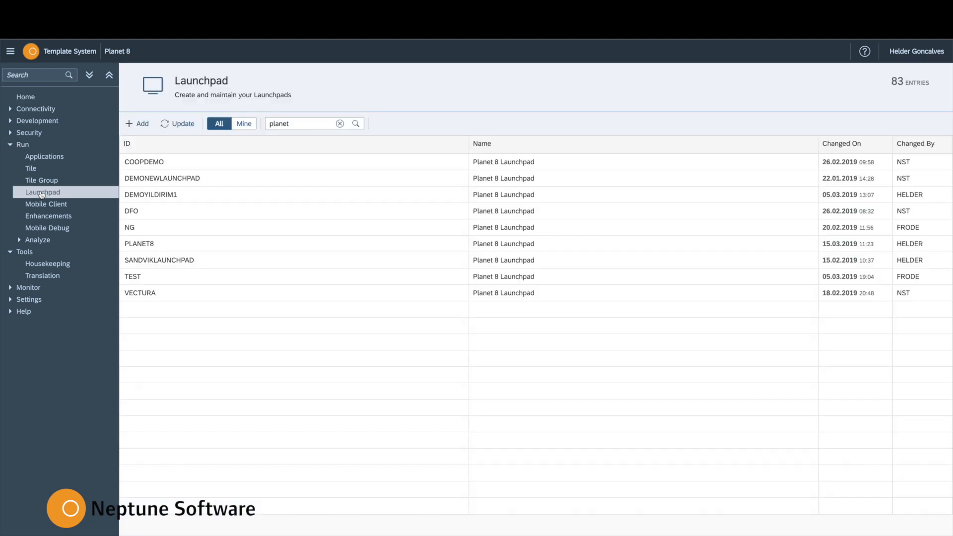
{"action": "left_click", "coordinate": [158, 244]}
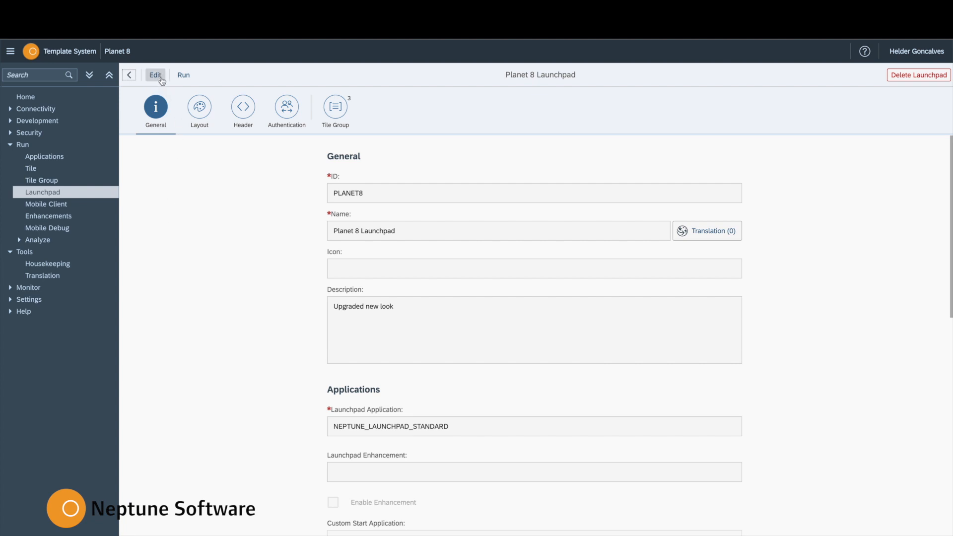
Enter edit mode and open the Default layout under the Layout tab
{"action": "left_click", "coordinate": [155, 75]}
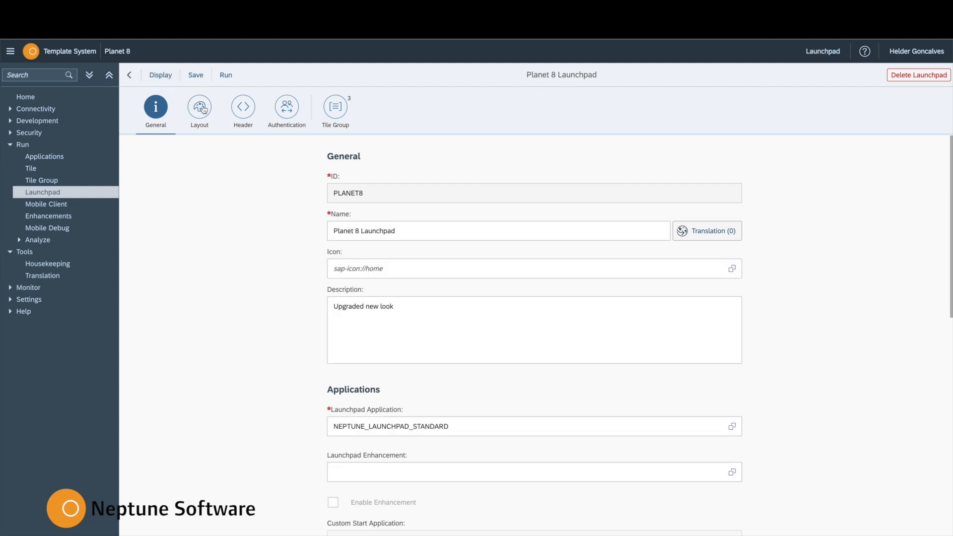
{"action": "left_click", "coordinate": [199, 107]}
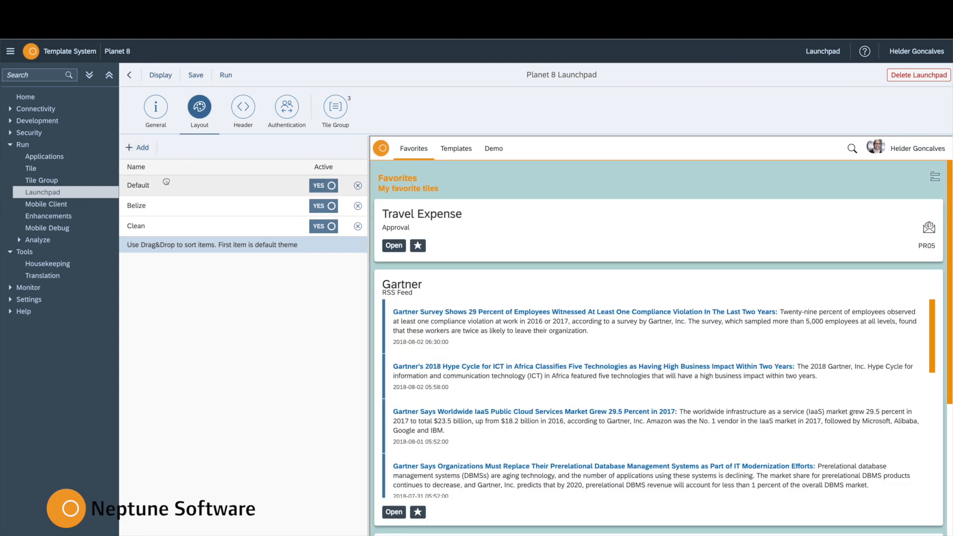
{"action": "left_click", "coordinate": [138, 185]}
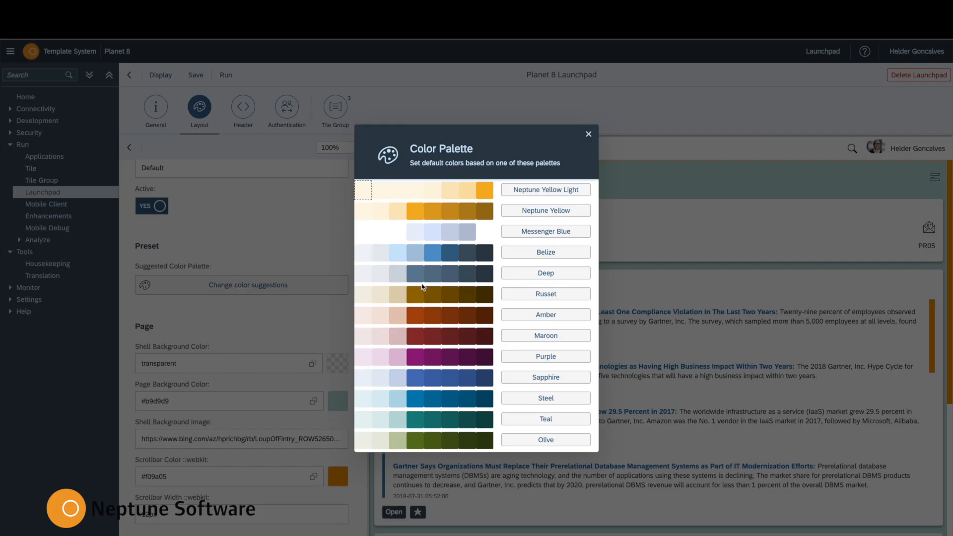
{"action": "mouse_move", "coordinate": [594, 143]}
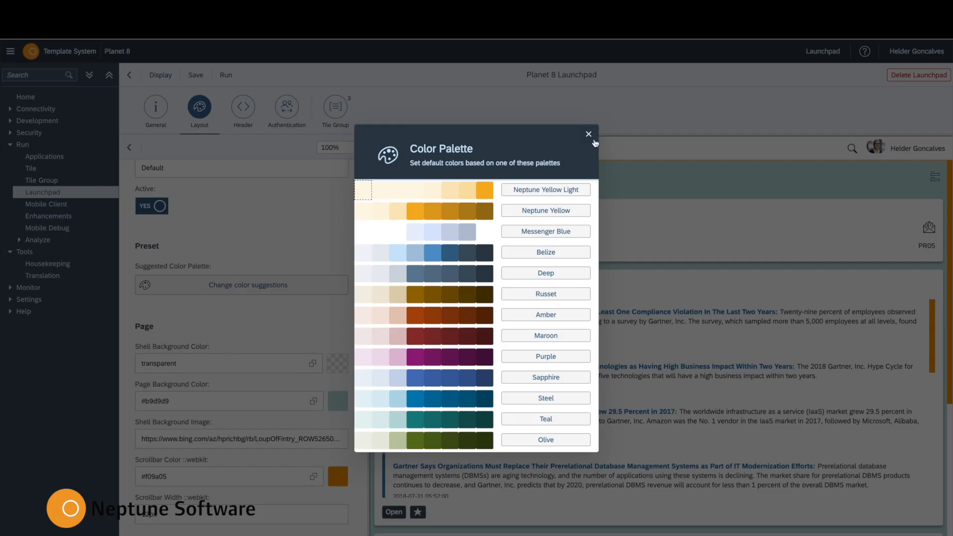
Dismiss the palette suggestions, try a red hue, then make Page Background Color transparent
{"action": "left_click", "coordinate": [588, 134]}
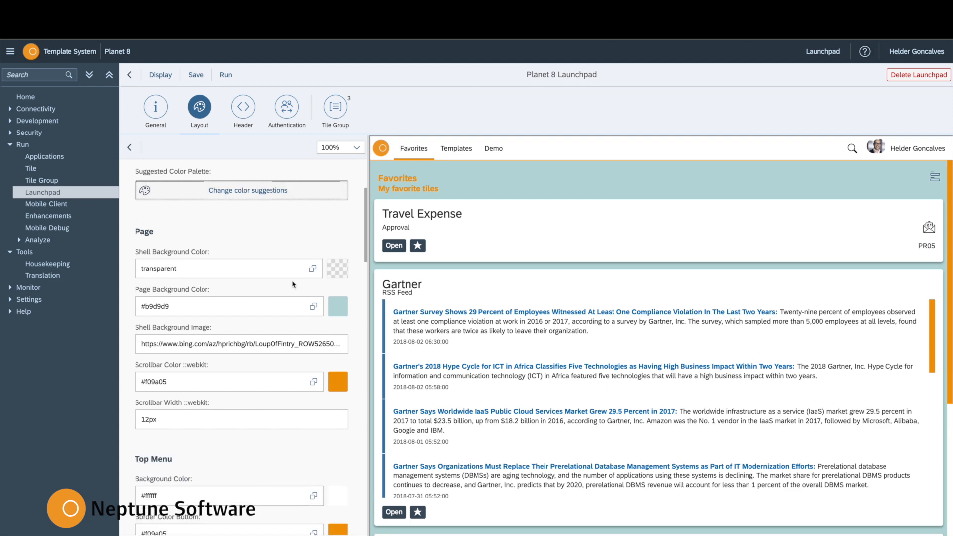
{"action": "left_click", "coordinate": [313, 495]}
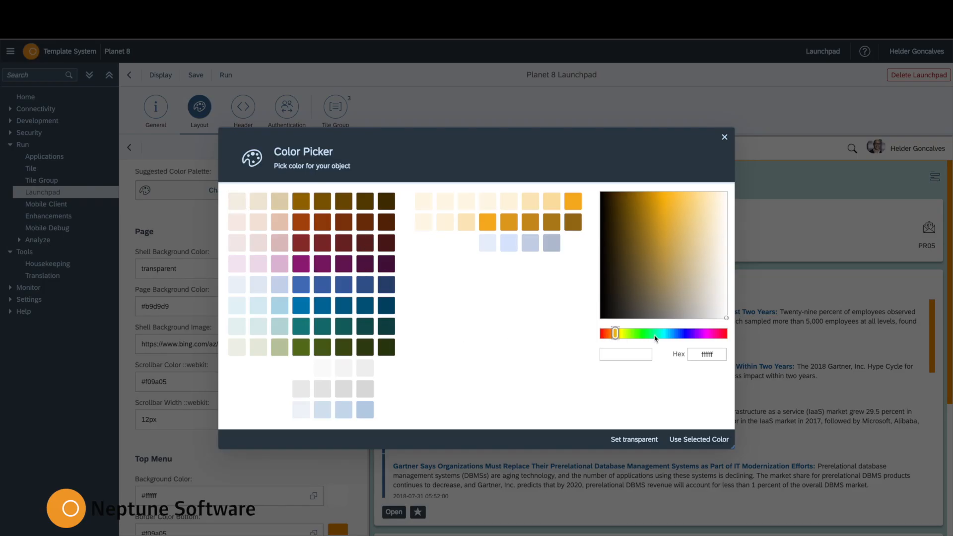
{"action": "left_click", "coordinate": [601, 333]}
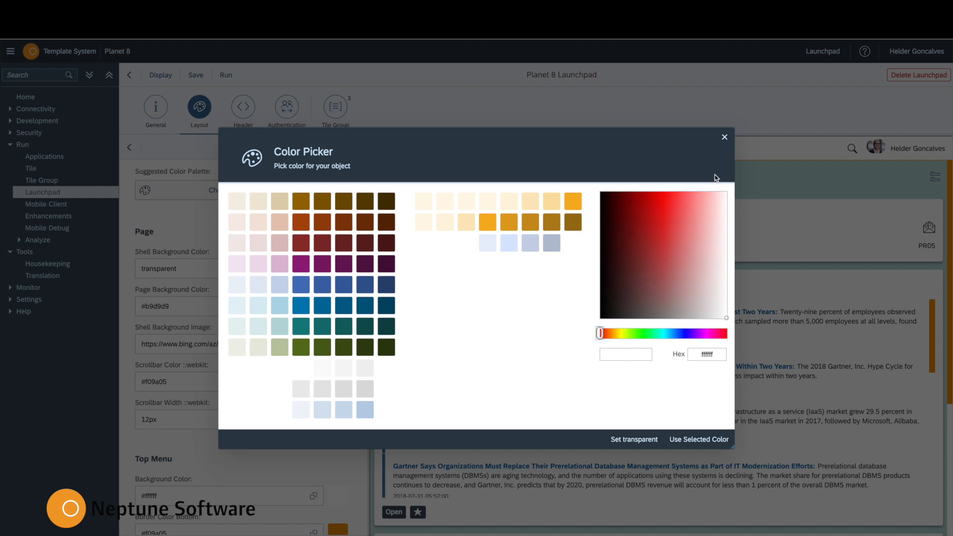
{"action": "left_click", "coordinate": [725, 137]}
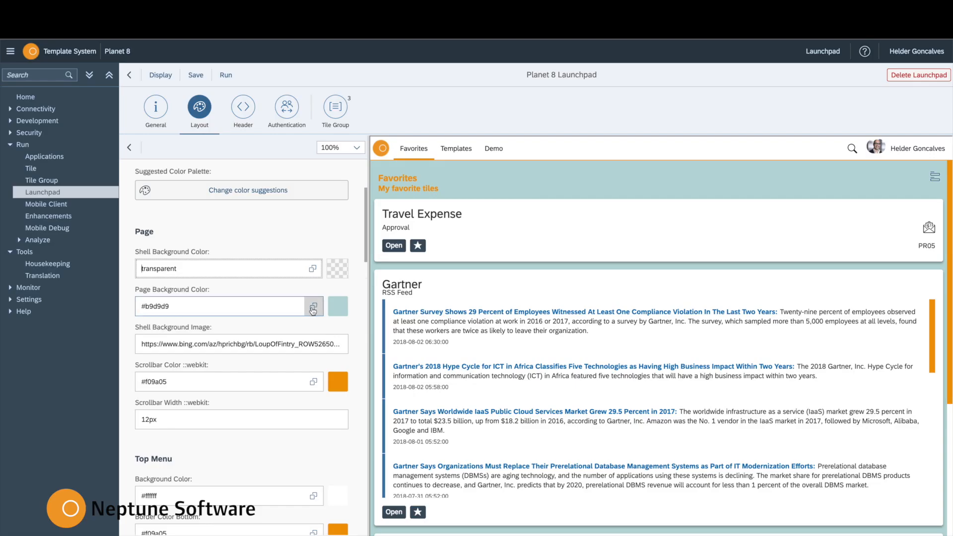
{"action": "left_click", "coordinate": [312, 306]}
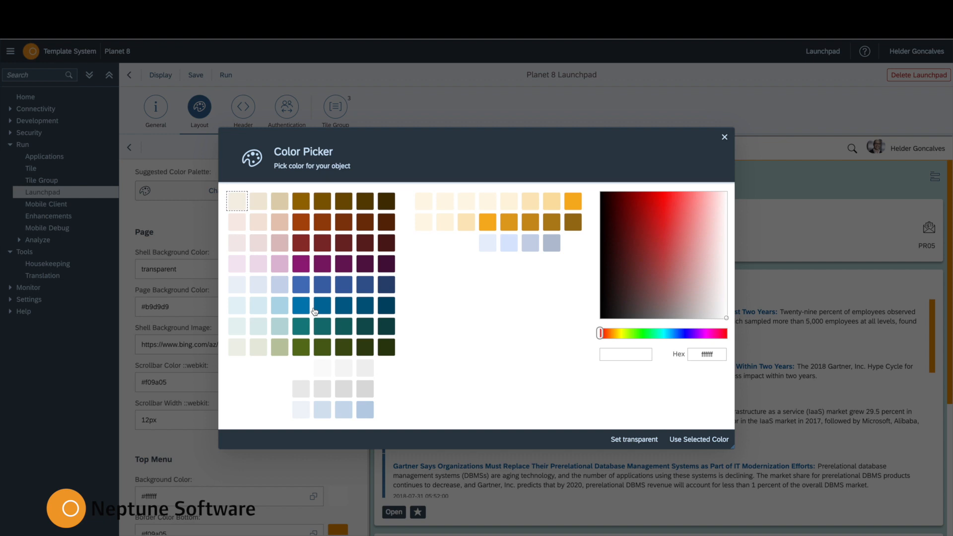
{"action": "left_click", "coordinate": [322, 285]}
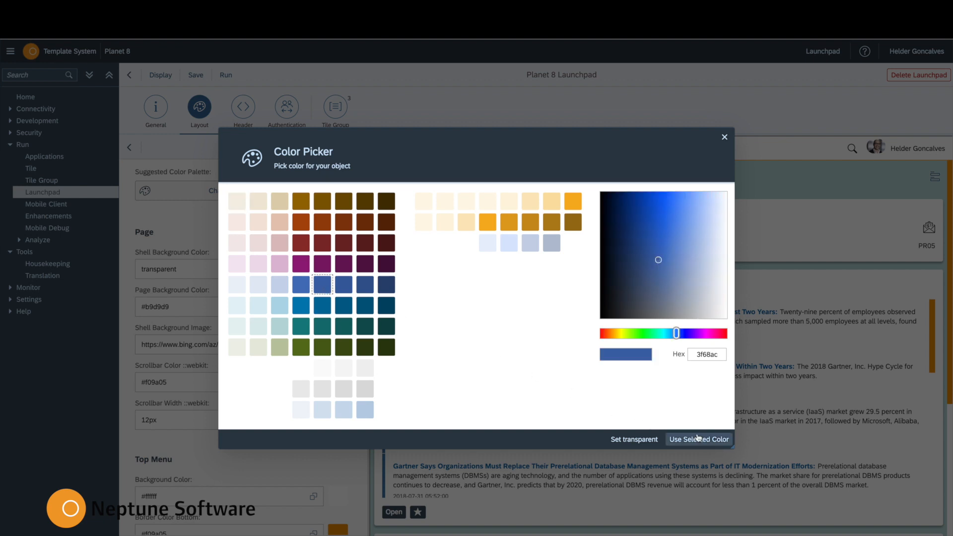
{"action": "left_click", "coordinate": [698, 439]}
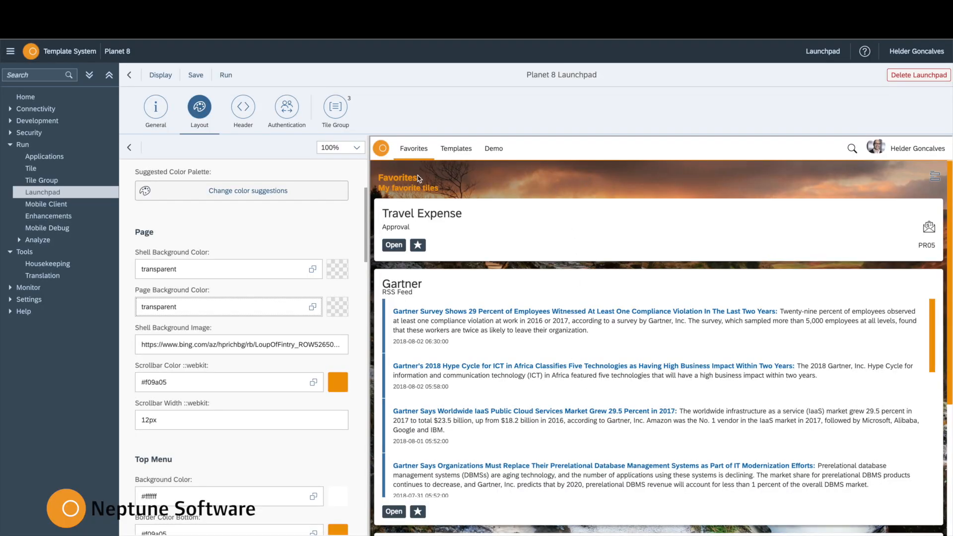
Set the Scrollbar Color to light blue #6198ef
{"action": "scroll", "scroll_direction": "down", "scroll_amount": 3}
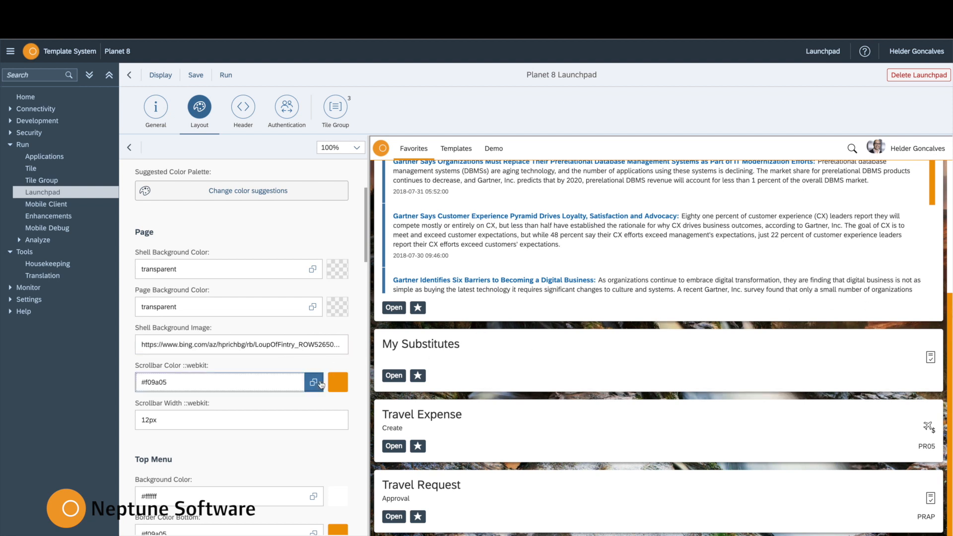
{"action": "left_click", "coordinate": [313, 382]}
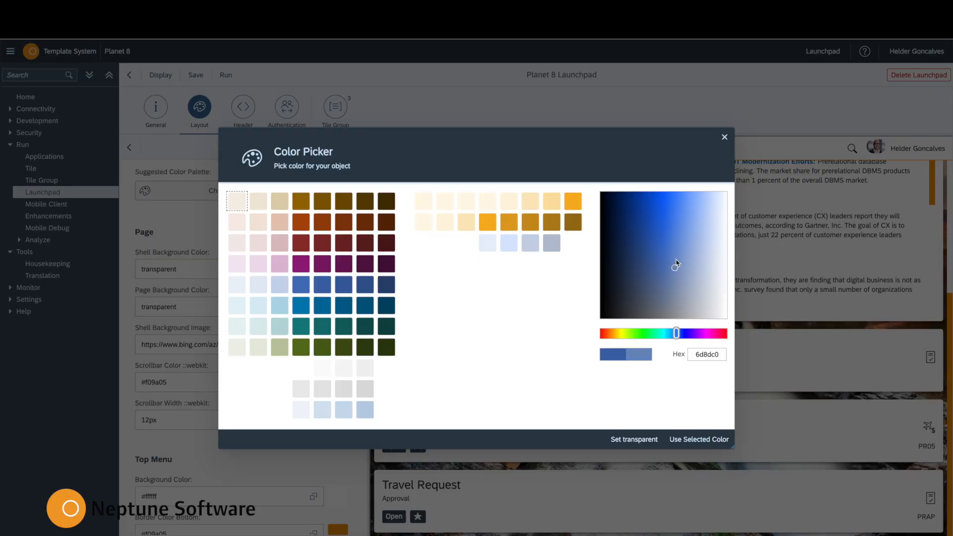
{"action": "left_click", "coordinate": [698, 440]}
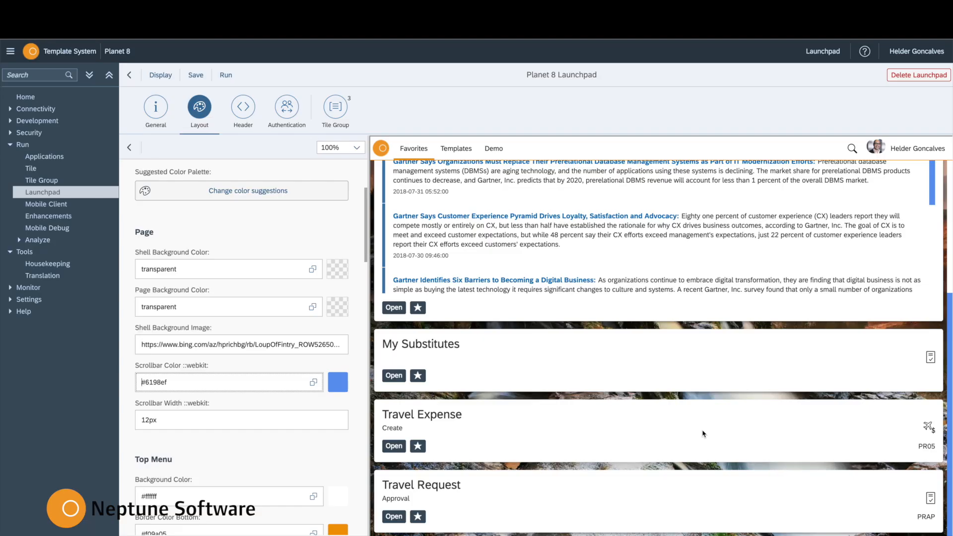
{"action": "scroll", "scroll_direction": "down", "scroll_amount": 3}
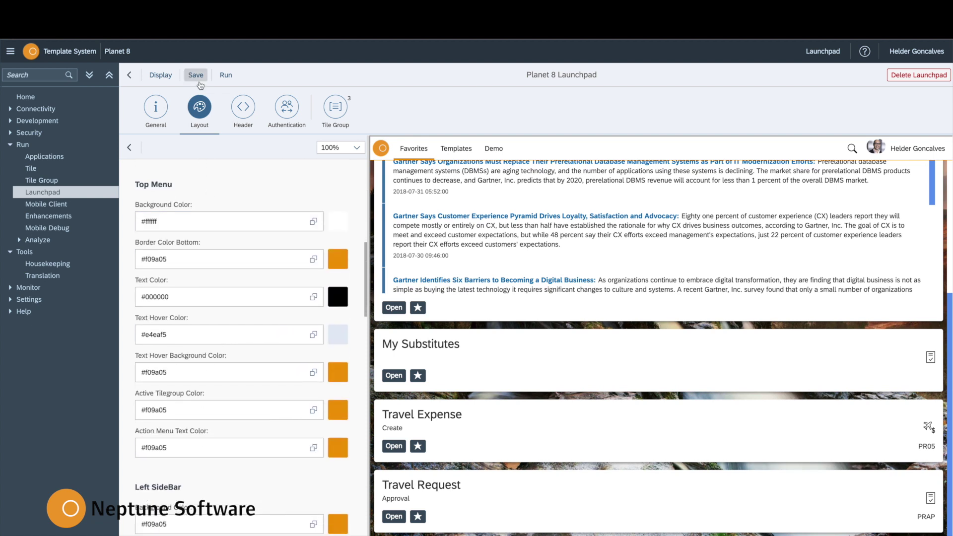
Save the layout changes and scroll down to the Custom Stylesheet
{"action": "left_click", "coordinate": [195, 75]}
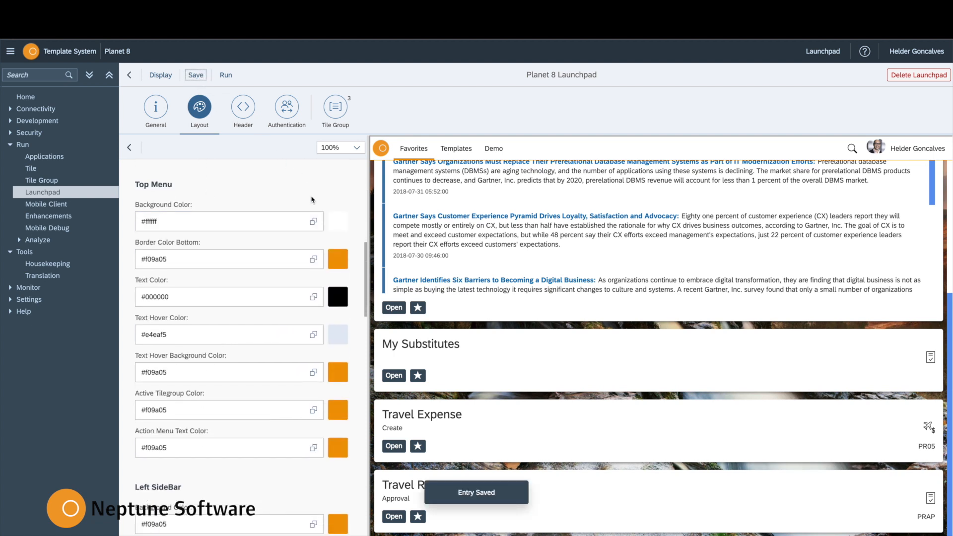
{"action": "scroll", "scroll_direction": "down", "scroll_amount": 3}
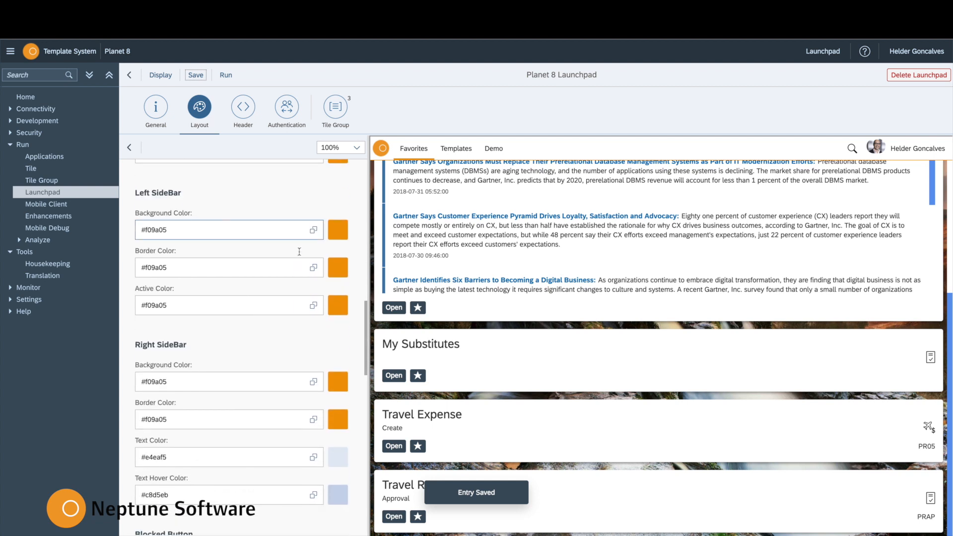
{"action": "scroll", "scroll_direction": "down", "scroll_amount": 3}
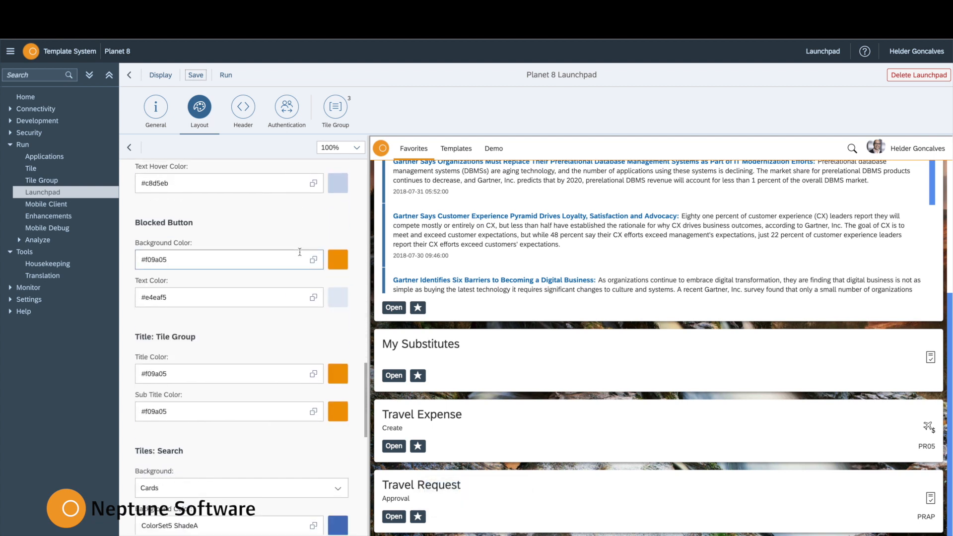
{"action": "scroll", "scroll_direction": "down", "scroll_amount": 3}
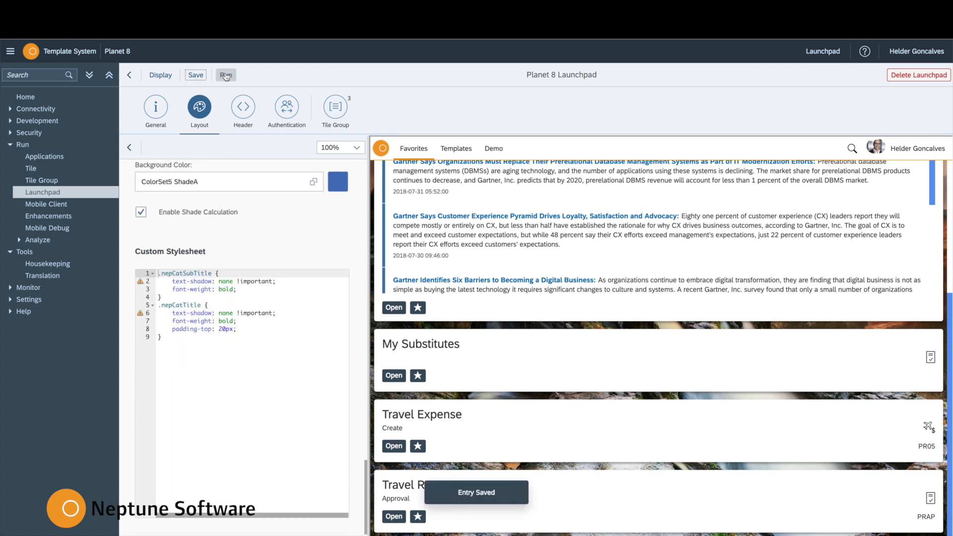
Run the launchpad, put My Substitutes before Travel Expense Approval in favourites, and open it
{"action": "left_click", "coordinate": [226, 75]}
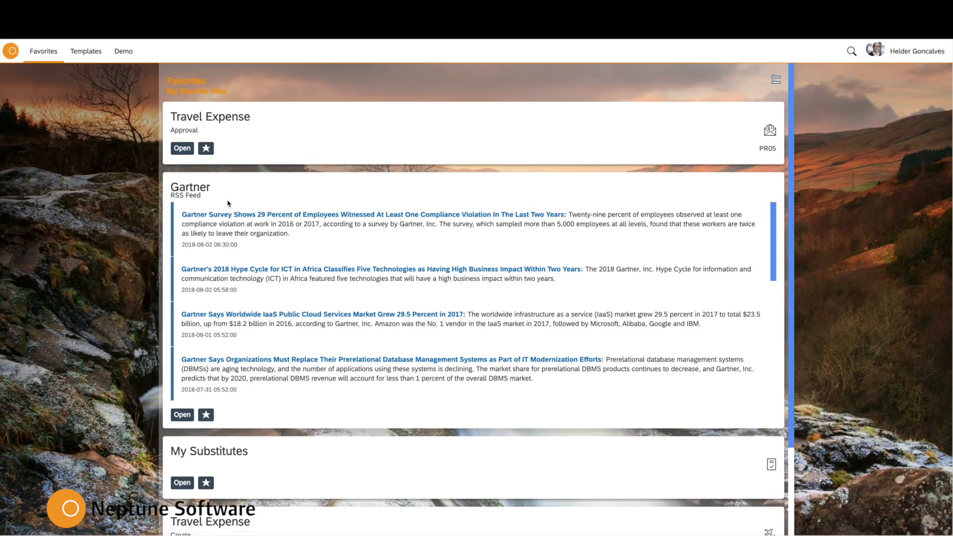
{"action": "scroll", "scroll_direction": "down", "scroll_amount": 3}
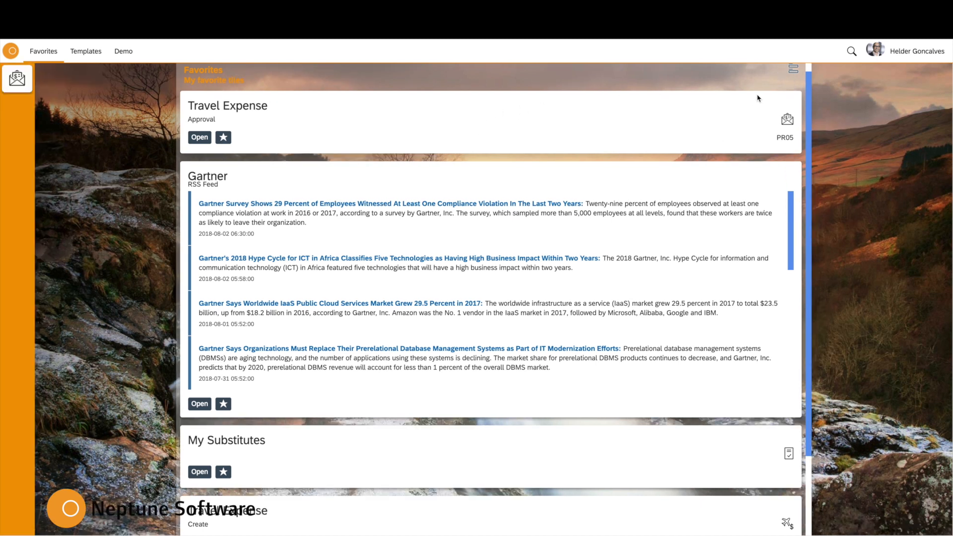
{"action": "left_click", "coordinate": [792, 67]}
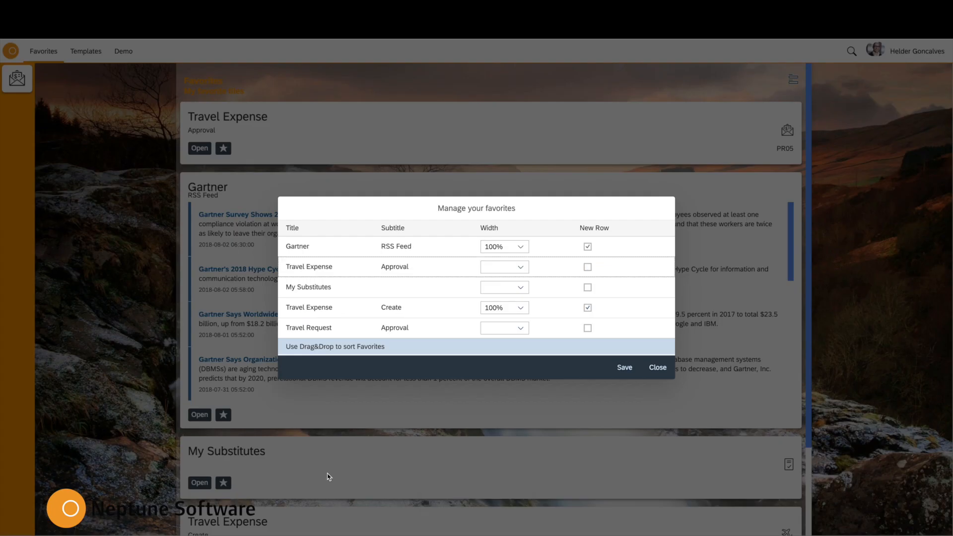
{"action": "mouse_move", "coordinate": [438, 290]}
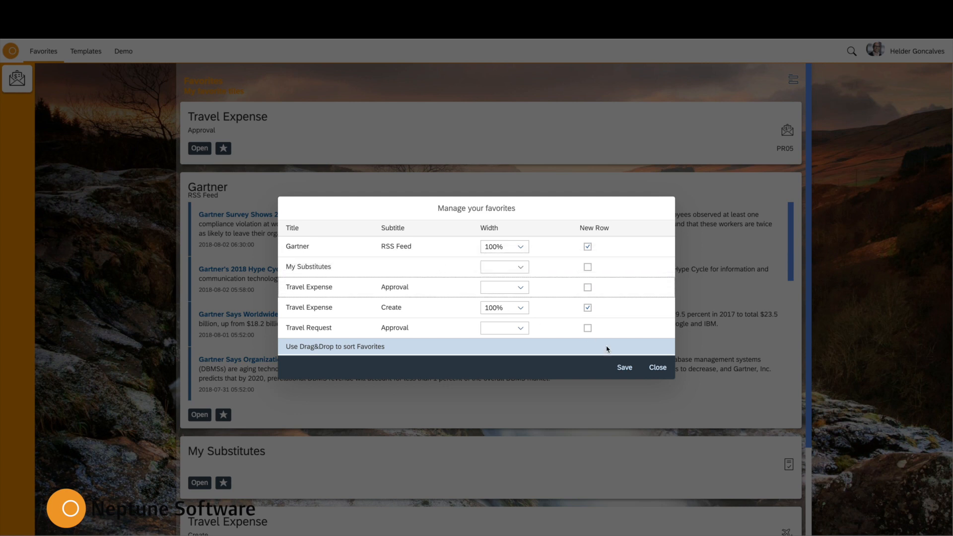
{"action": "left_click", "coordinate": [658, 368]}
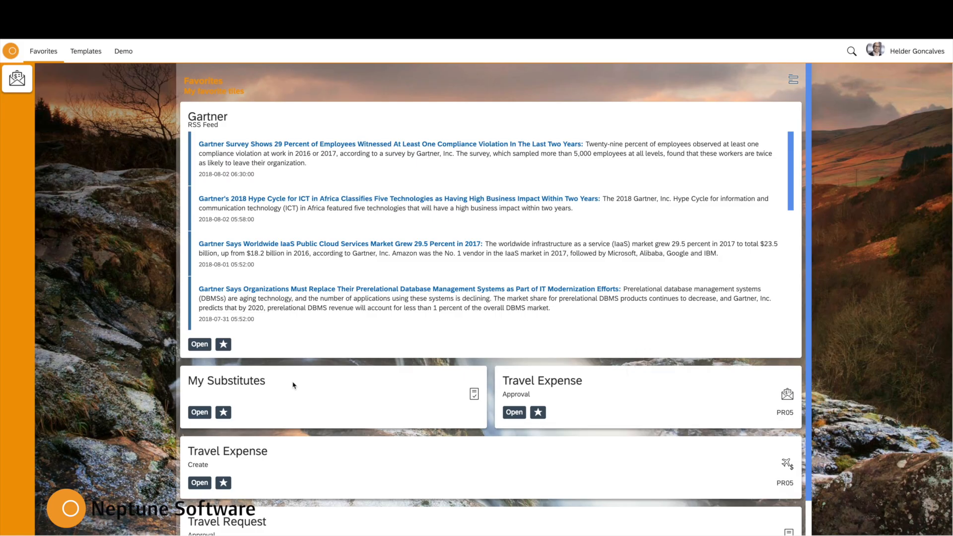
{"action": "mouse_move", "coordinate": [400, 300]}
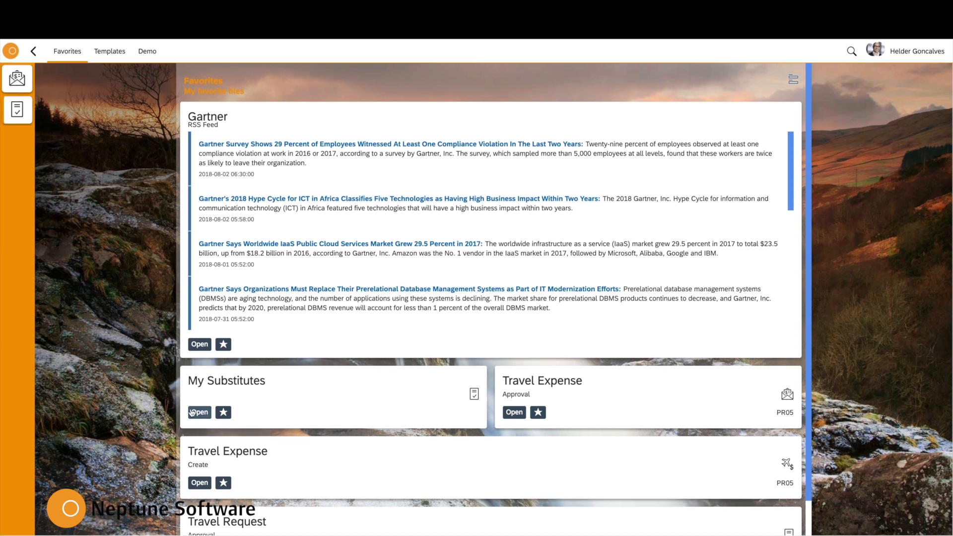
{"action": "left_click", "coordinate": [110, 51]}
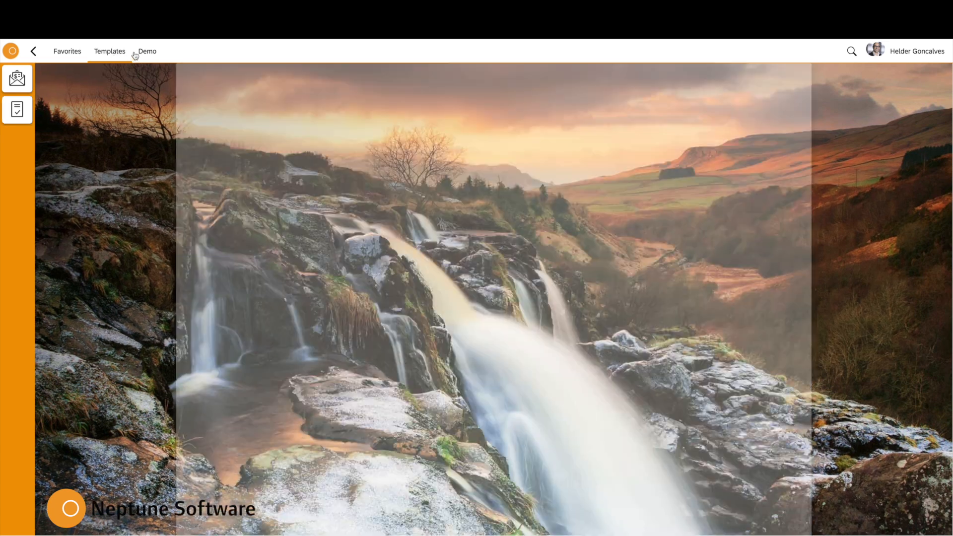
Open the Templates page with My HR tiles and the user account menu
{"action": "left_click", "coordinate": [109, 51]}
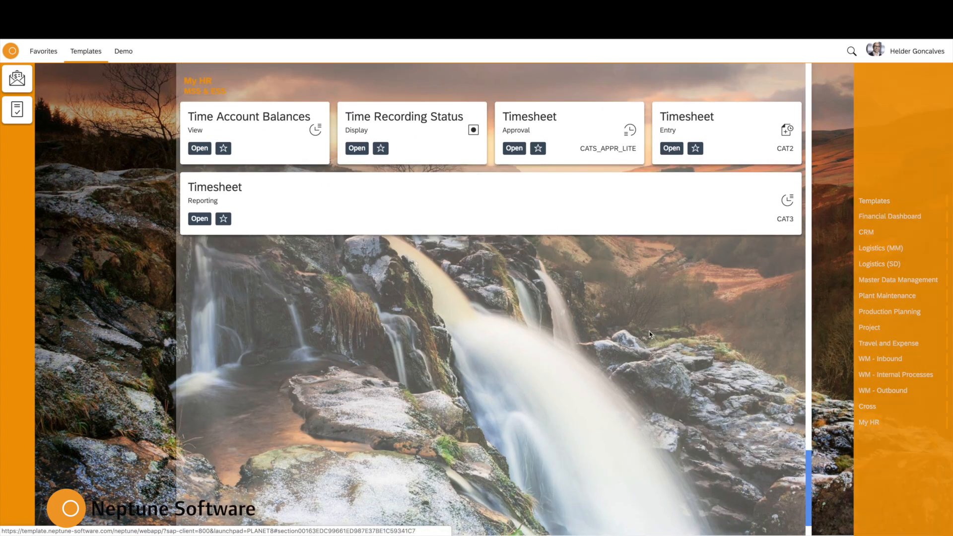
{"action": "left_click", "coordinate": [878, 51]}
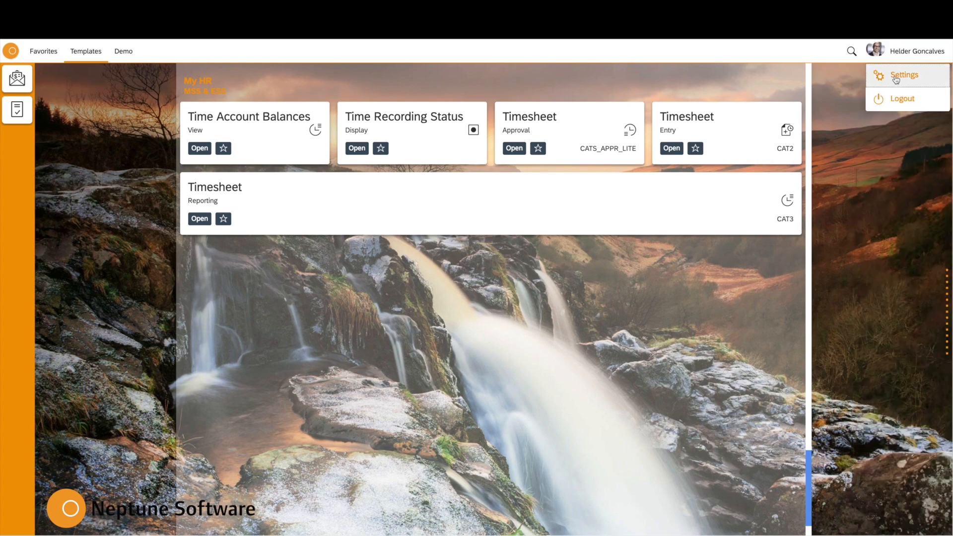
In personal Settings, choose the Clean theme and close the dialog
{"action": "left_click", "coordinate": [900, 74]}
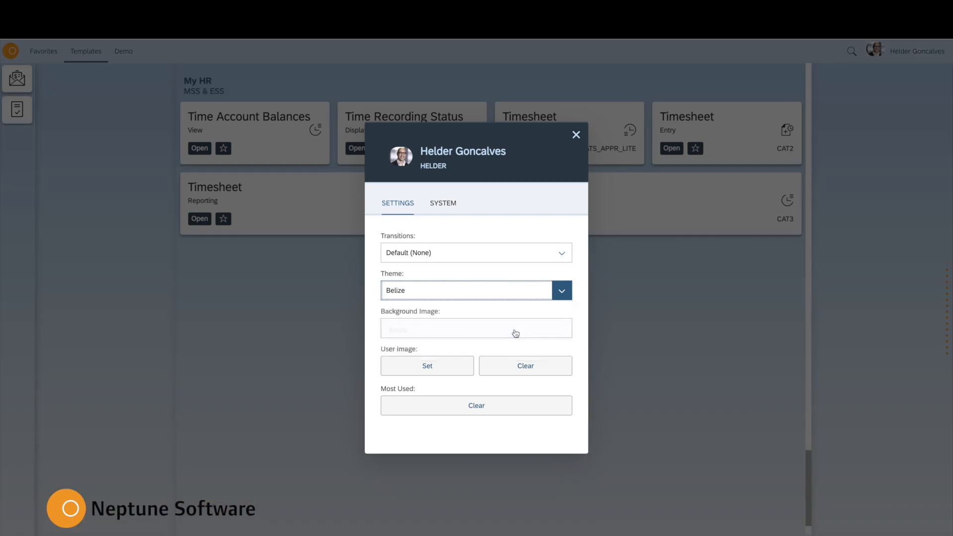
{"action": "left_click", "coordinate": [561, 290]}
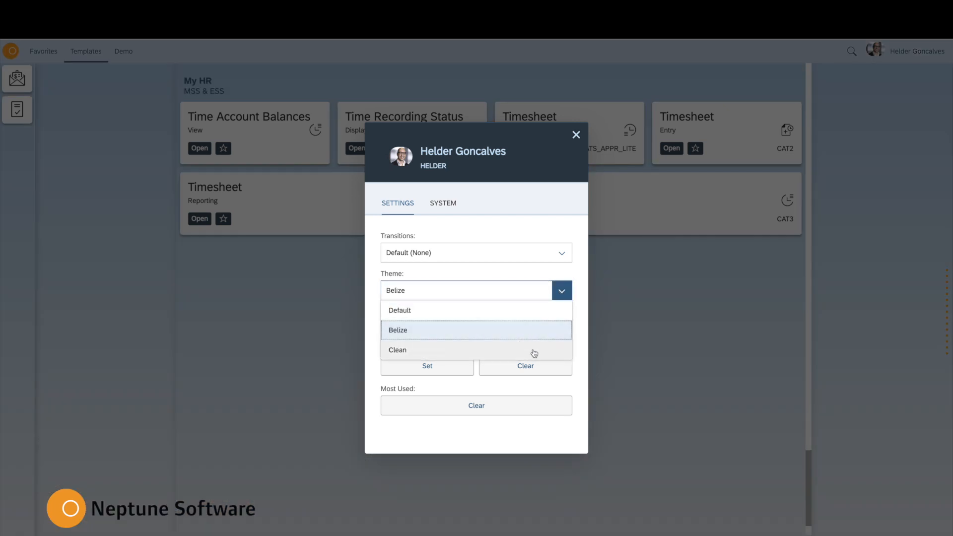
{"action": "left_click", "coordinate": [398, 350]}
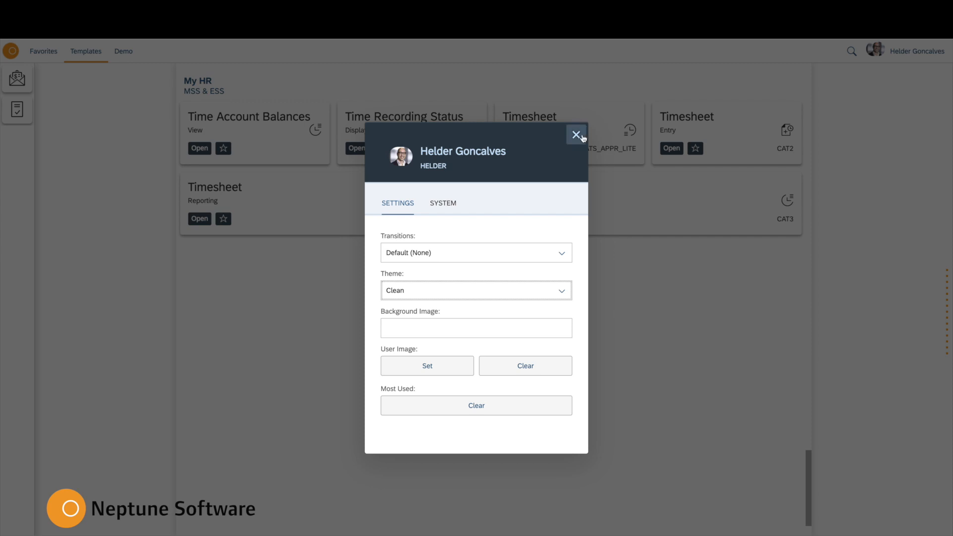
{"action": "left_click", "coordinate": [575, 134]}
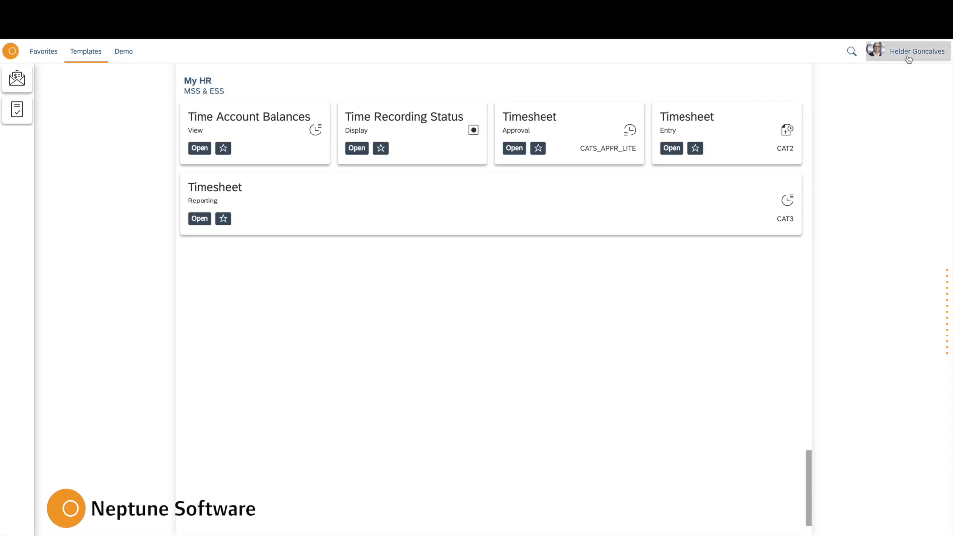